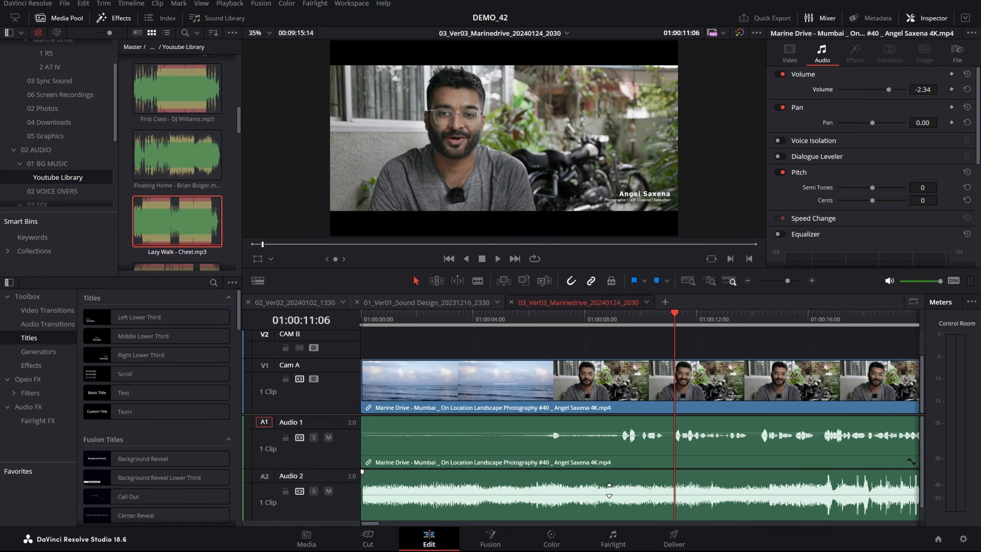
pyautogui.moveTo(627, 481)
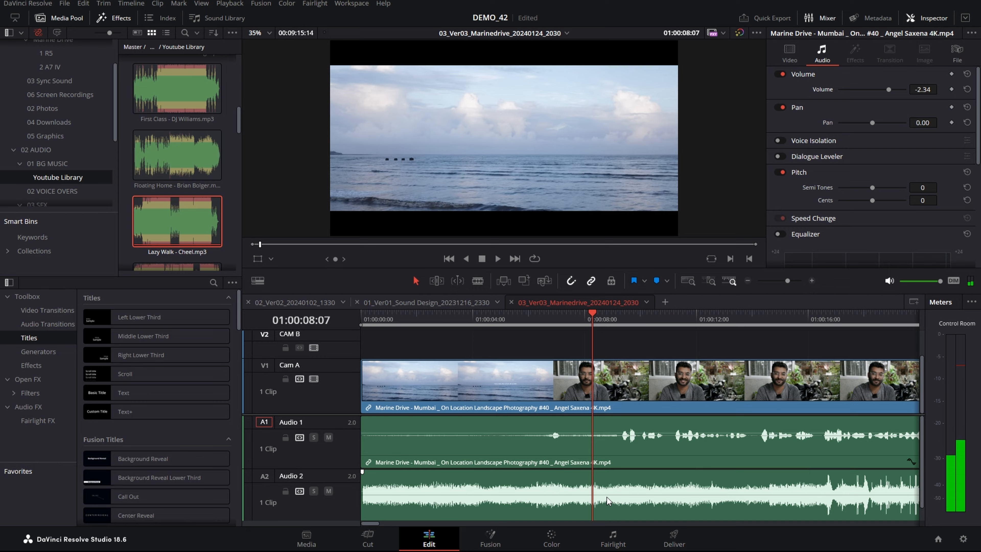
pyautogui.moveTo(649, 513)
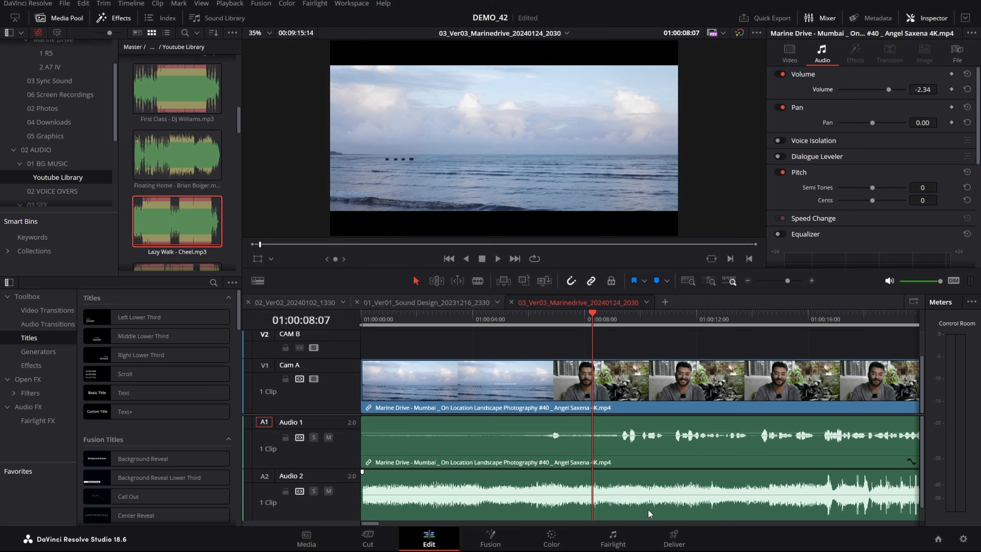
pyautogui.moveTo(594, 493)
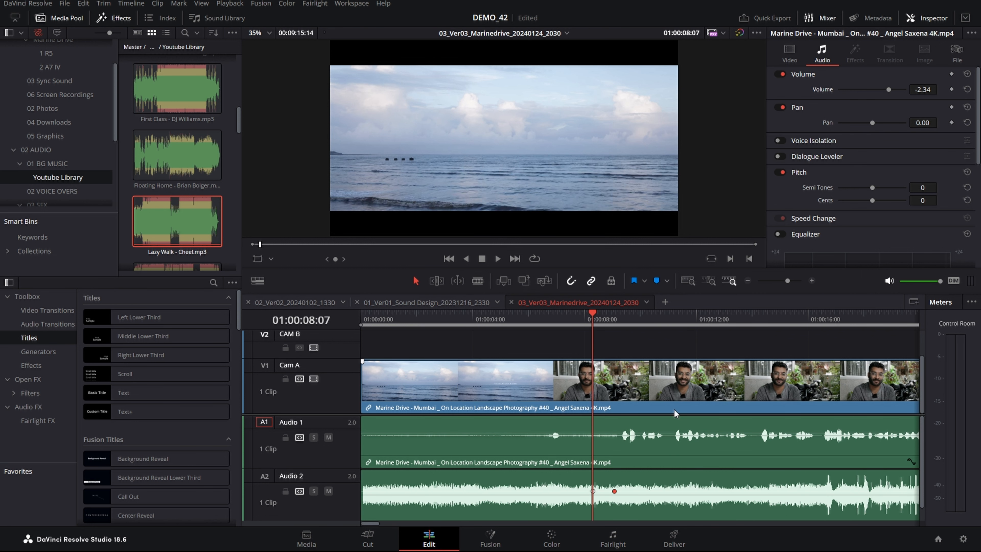
pyautogui.moveTo(633, 457)
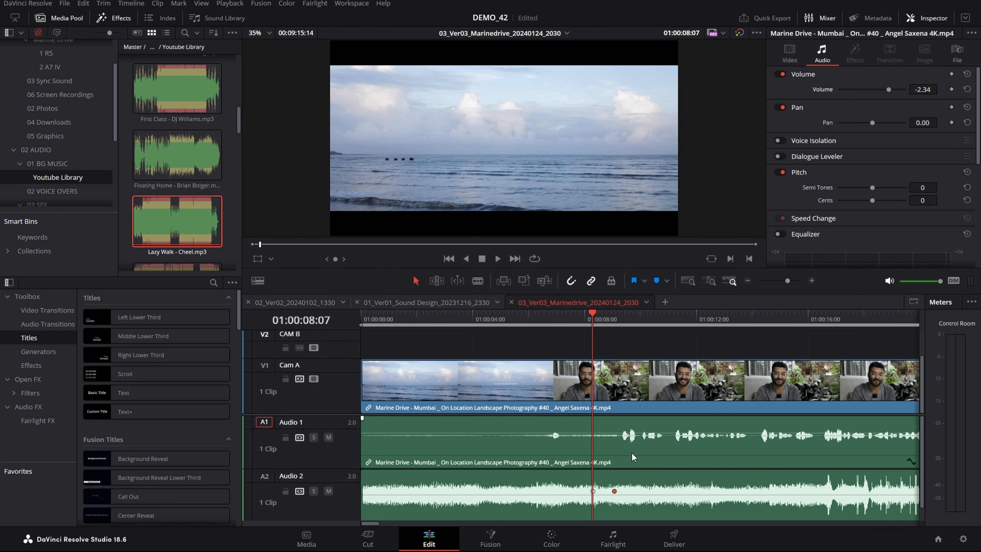
pyautogui.moveTo(759, 499)
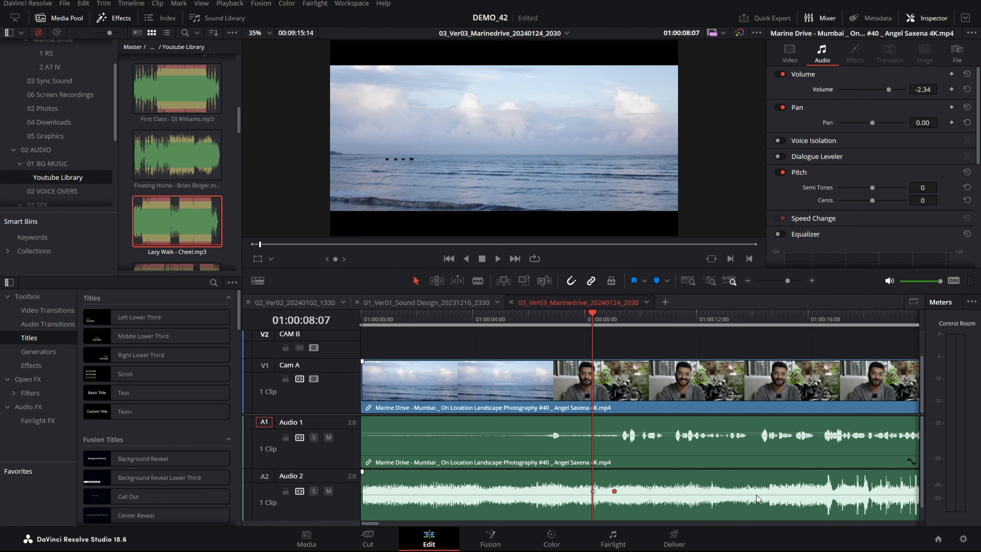